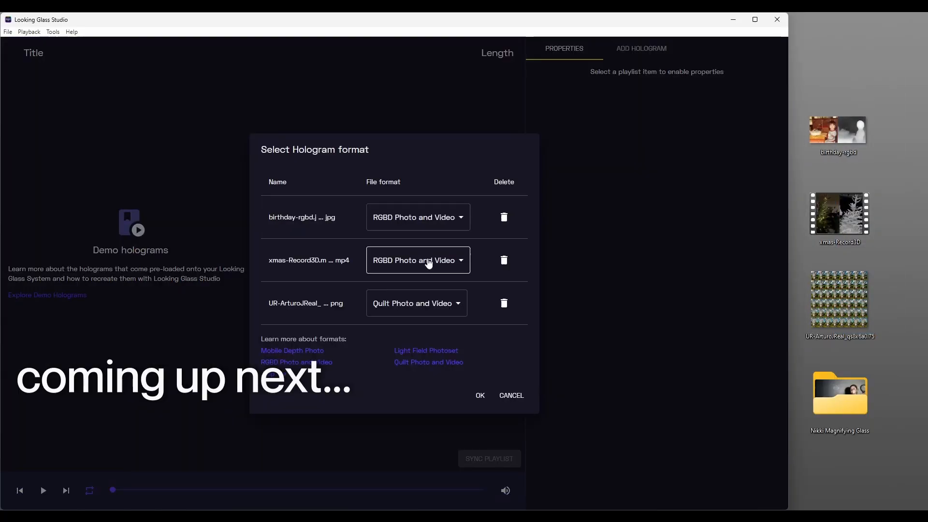
Import birthday-rgbd and xmas-Record3D as RGBD and ArturoJReal as Quilt into the playlist.
click(480, 395)
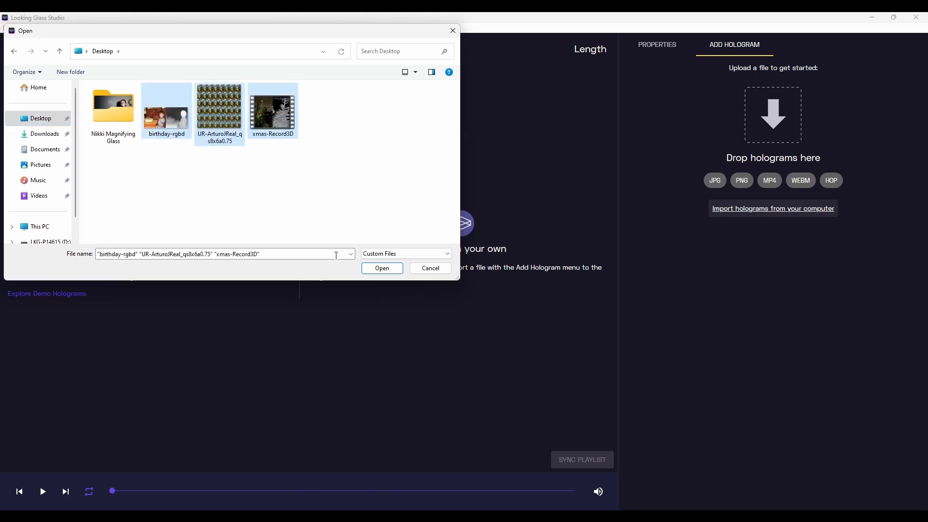
click(382, 268)
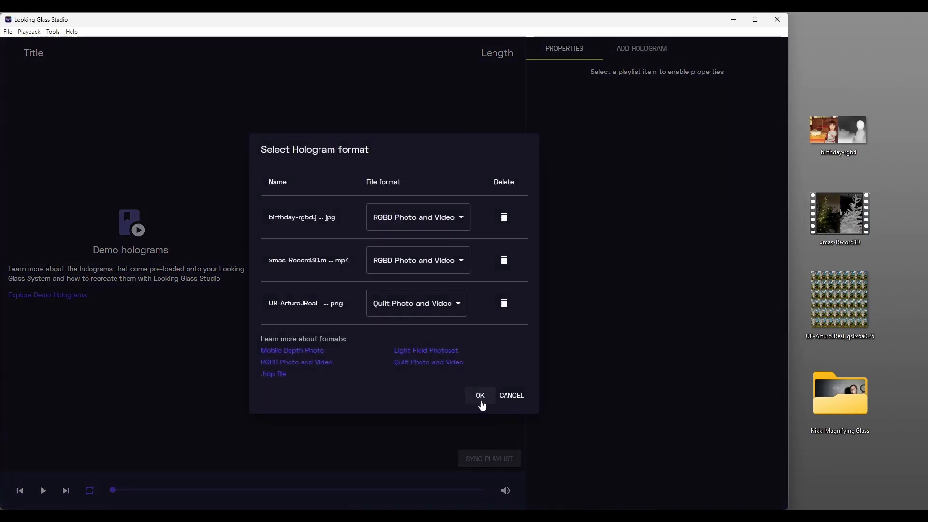
click(480, 395)
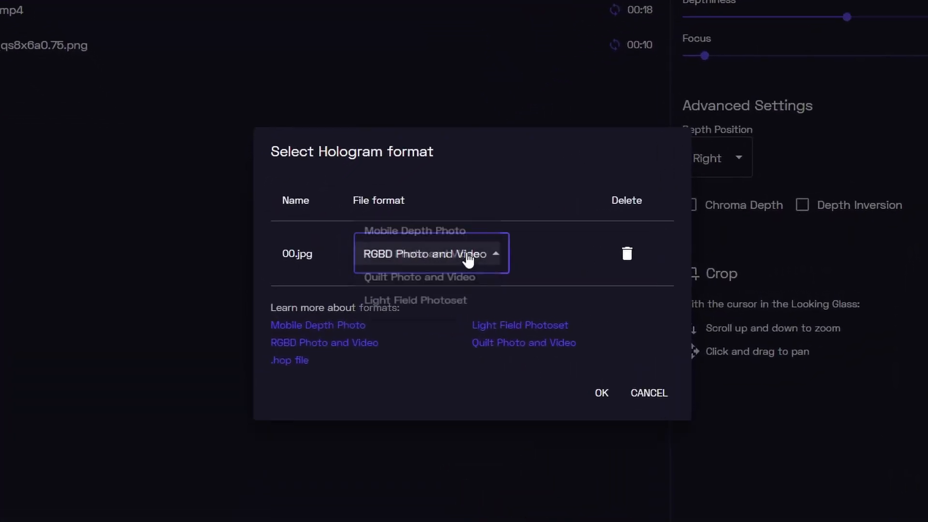
Choose Light Field Photoset as the file format for 00.jpg.
click(415, 301)
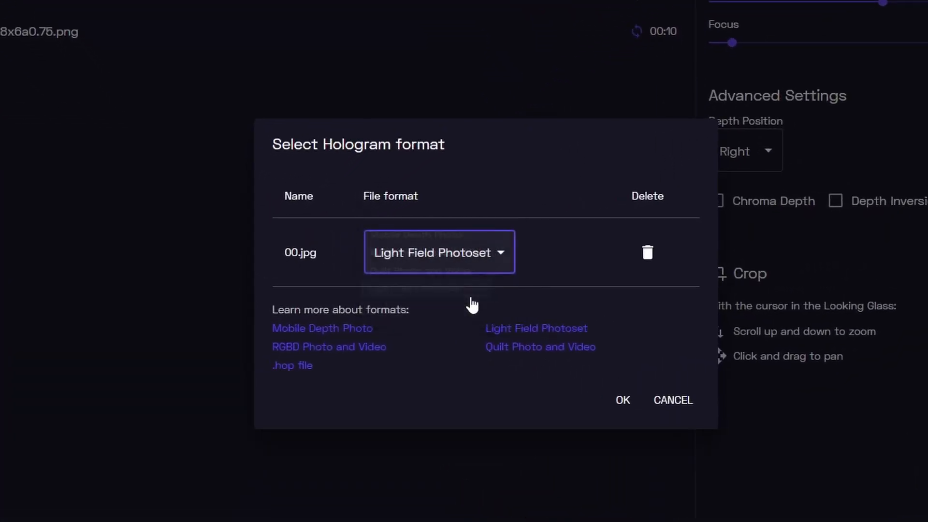